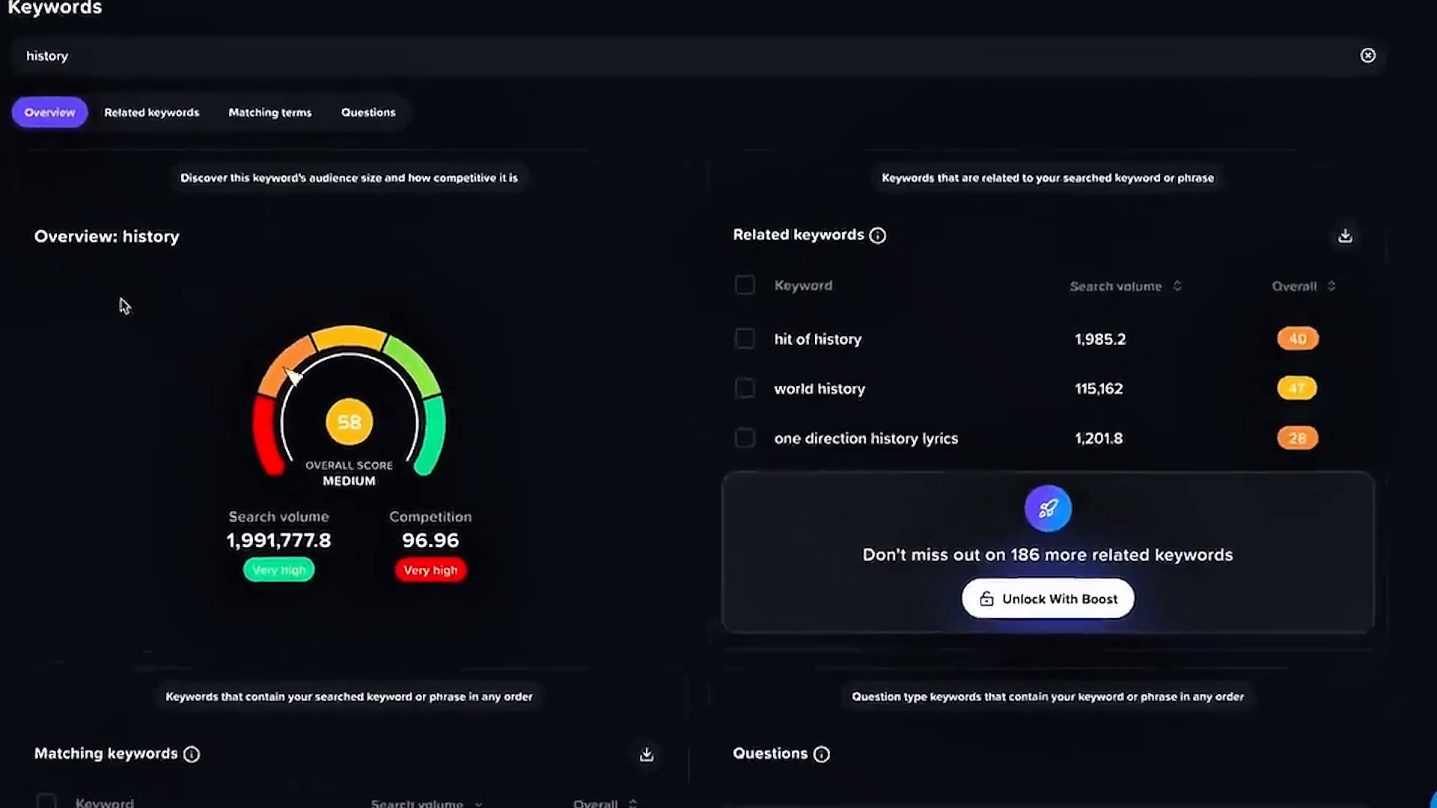
{"action": "scroll", "scroll_direction": "down", "scroll_amount": 3}
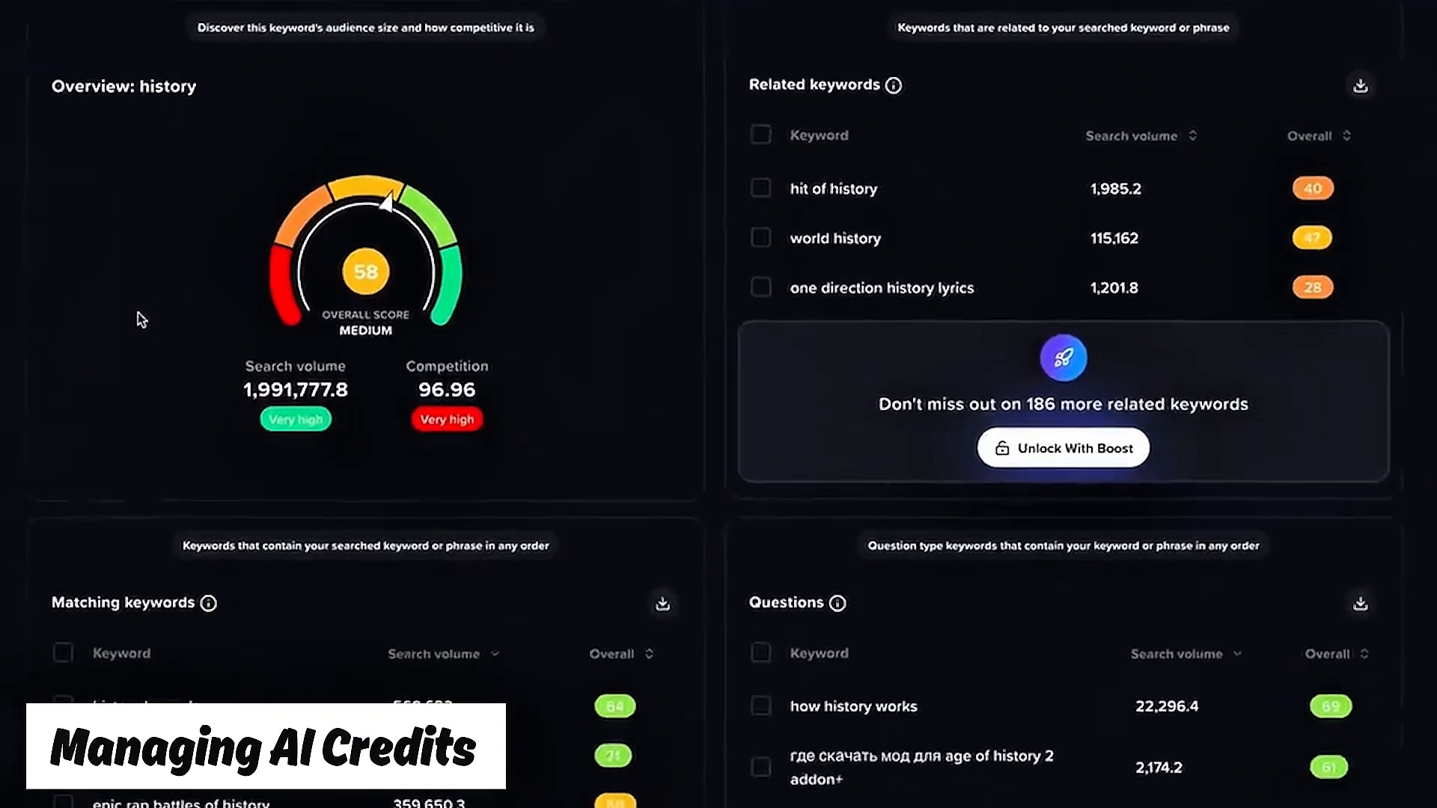